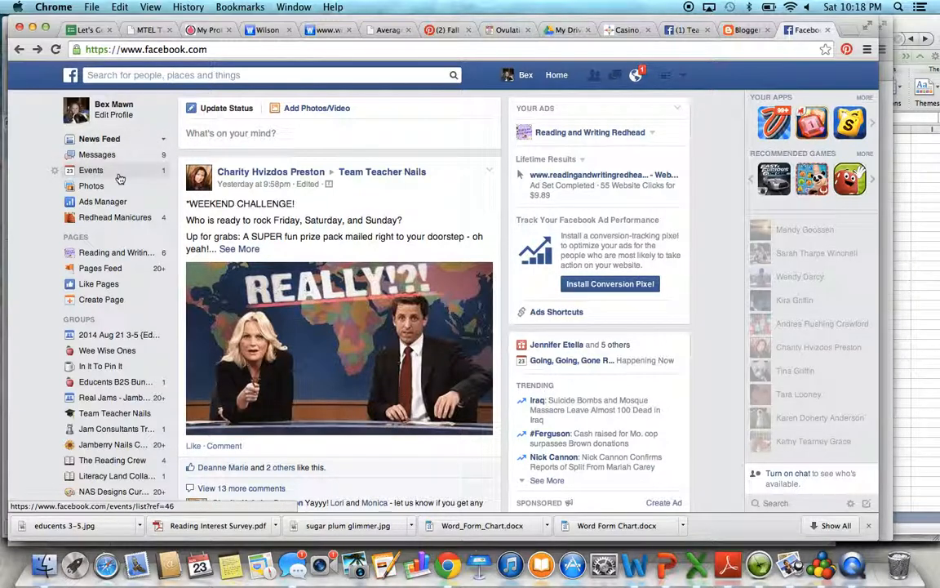
Step: Go to the Events section from the left sidebar
click(91, 169)
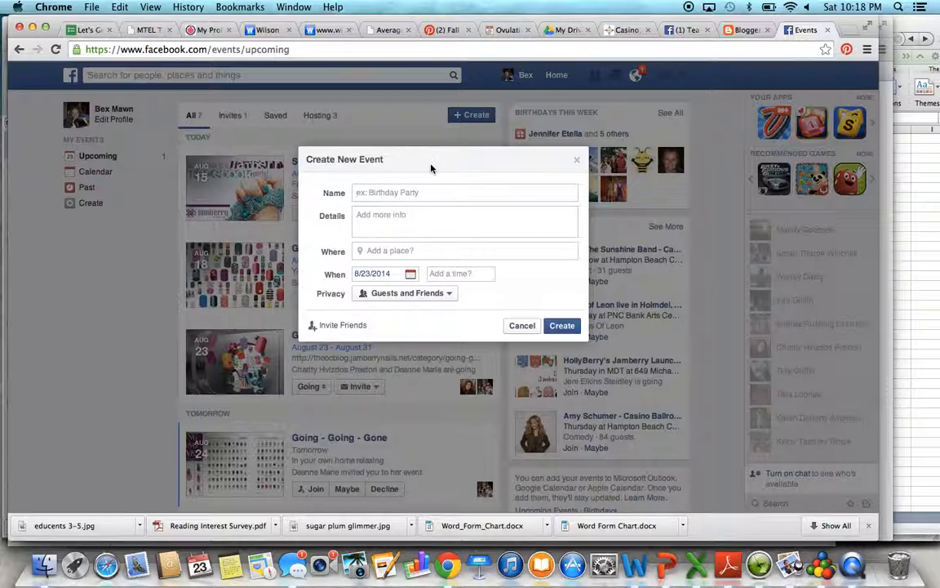
Step: Name the event 'Demo Jamberry Party', starting August 24, 2014 at 12:00 am, and enable an end time
text(Demo Jamberi)
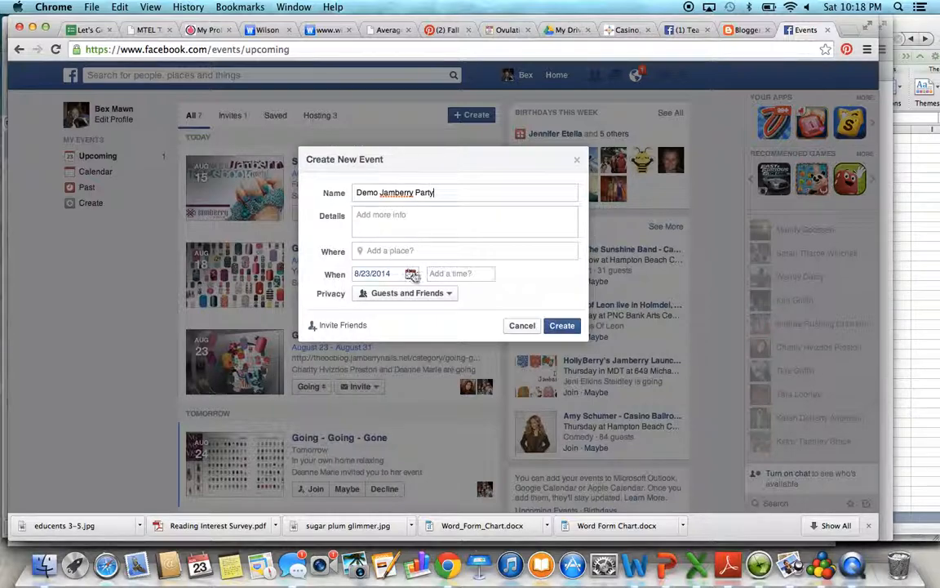
click(412, 274)
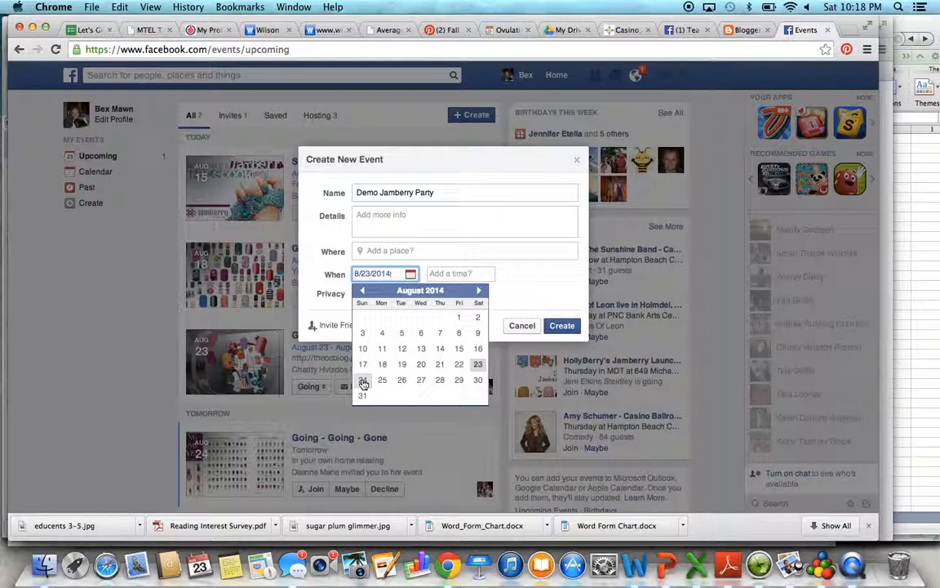
click(362, 379)
text(1)
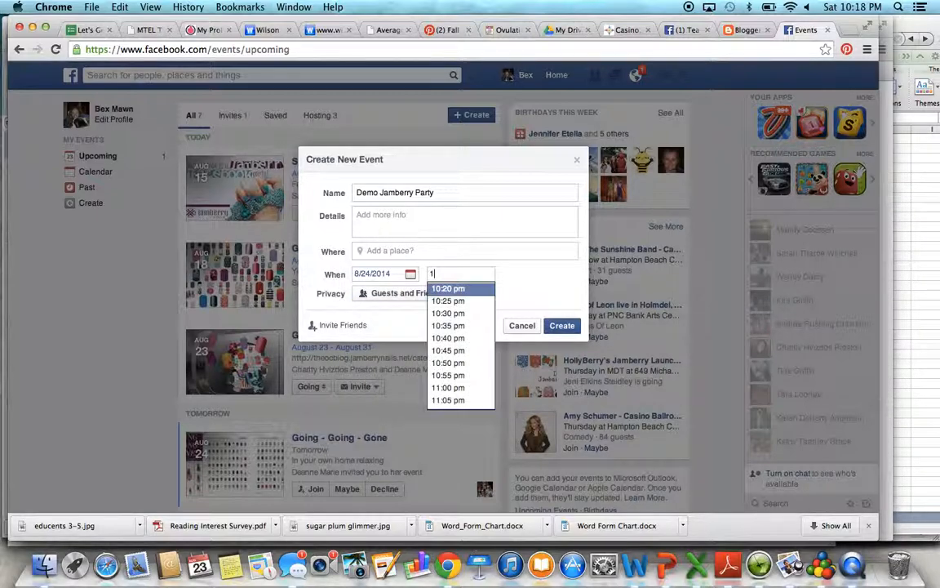
text(2)
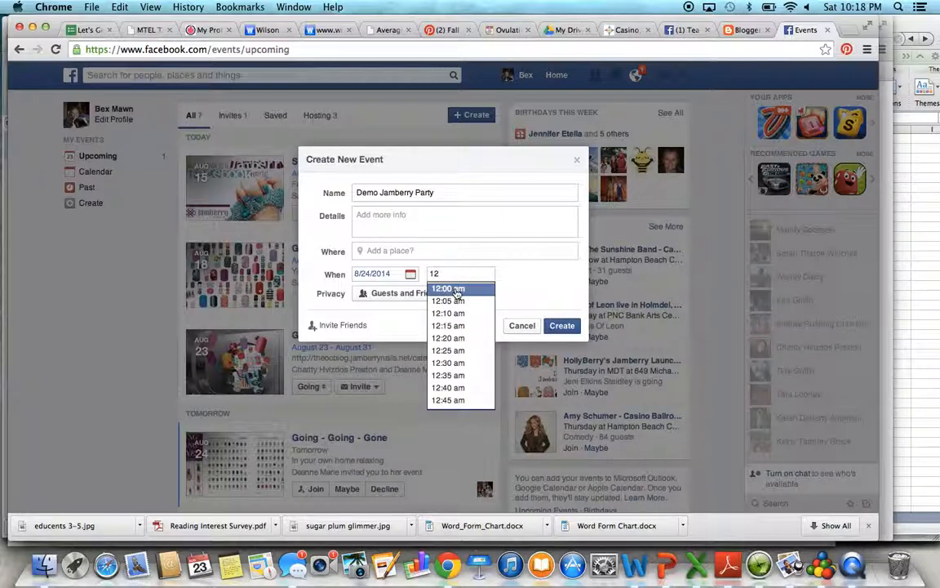
click(447, 287)
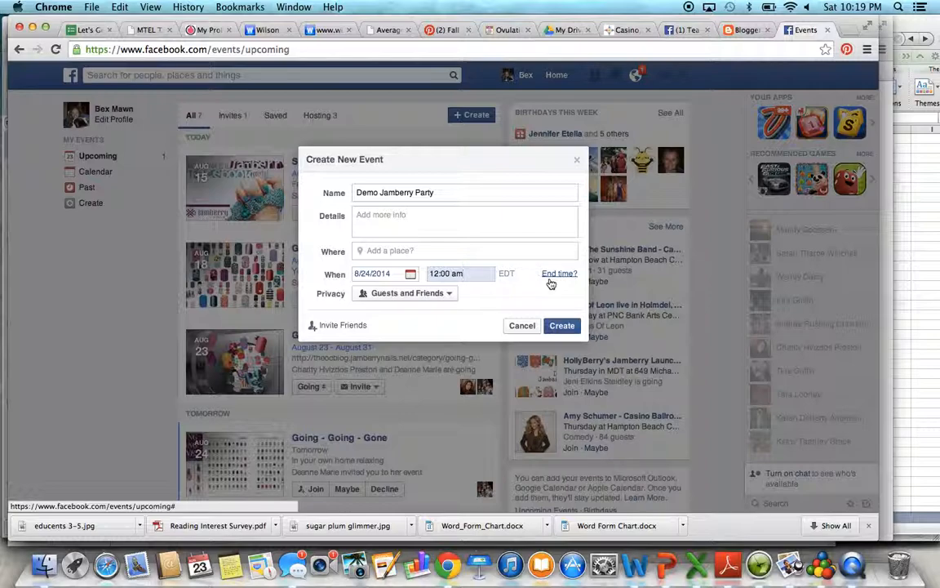
click(559, 274)
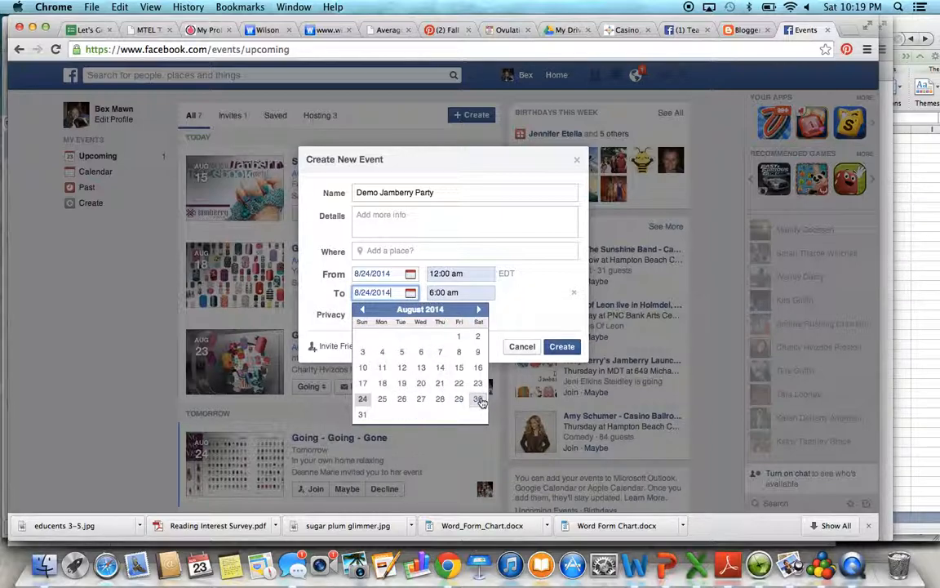
Step: Set the event's end date to August 30
click(479, 398)
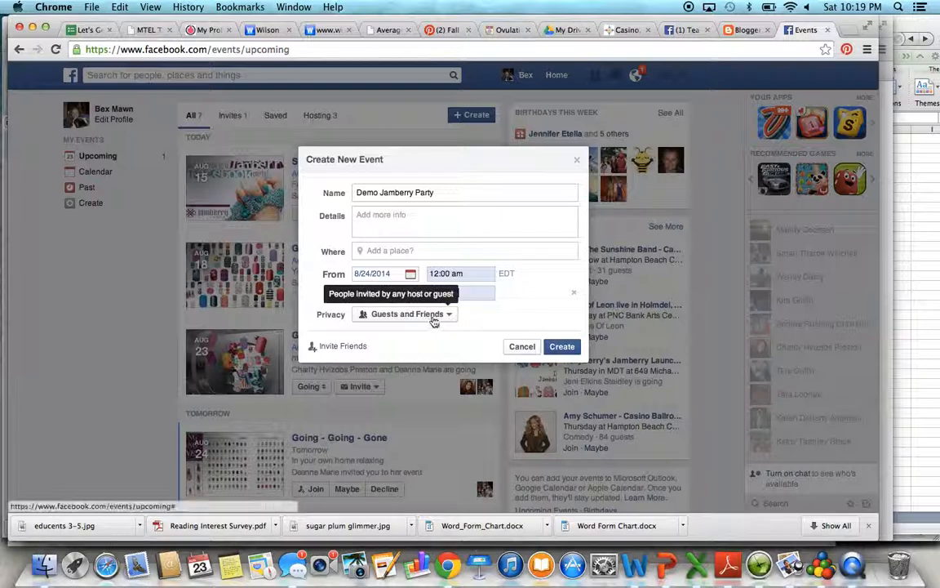
Step: Set the event privacy to Invite Only and create the event
click(405, 314)
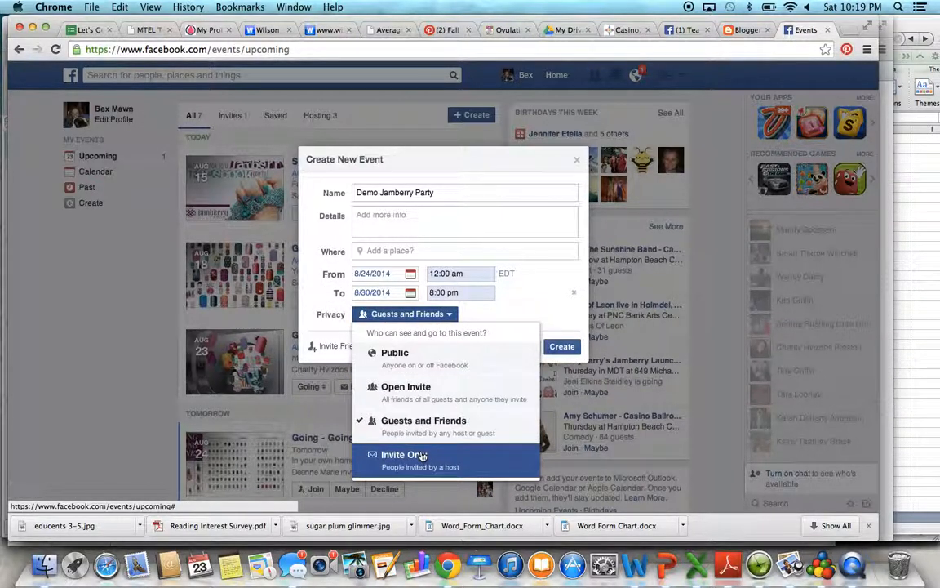
click(403, 454)
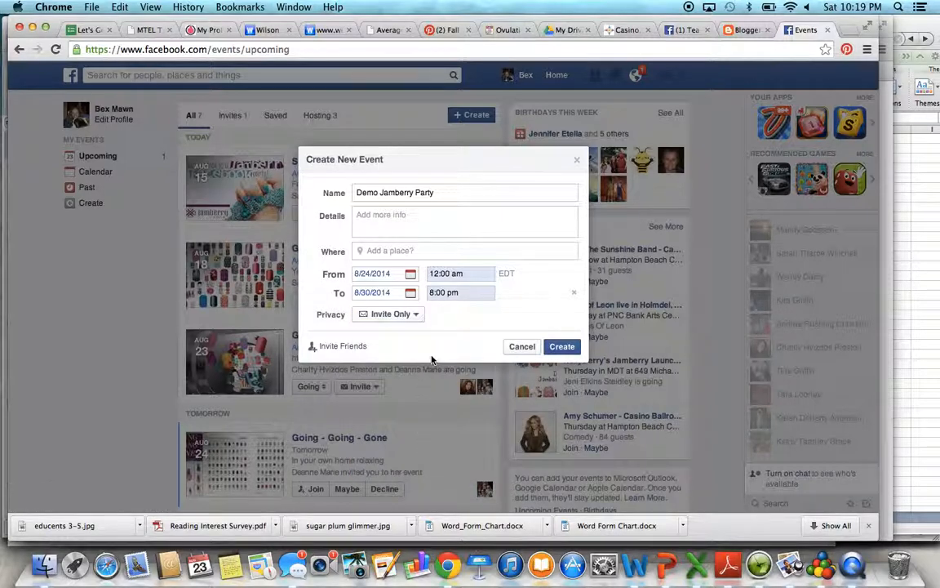
mouse_move(562, 346)
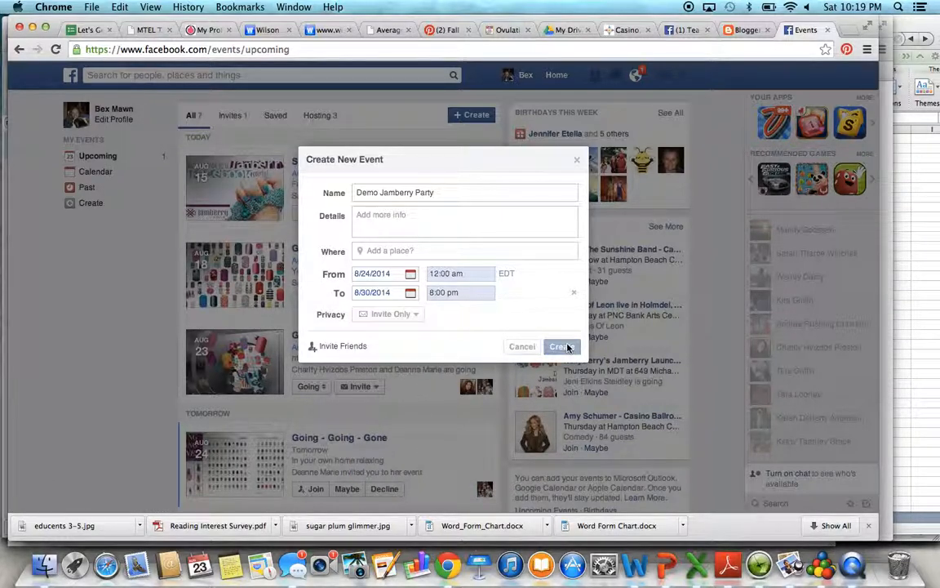
click(561, 346)
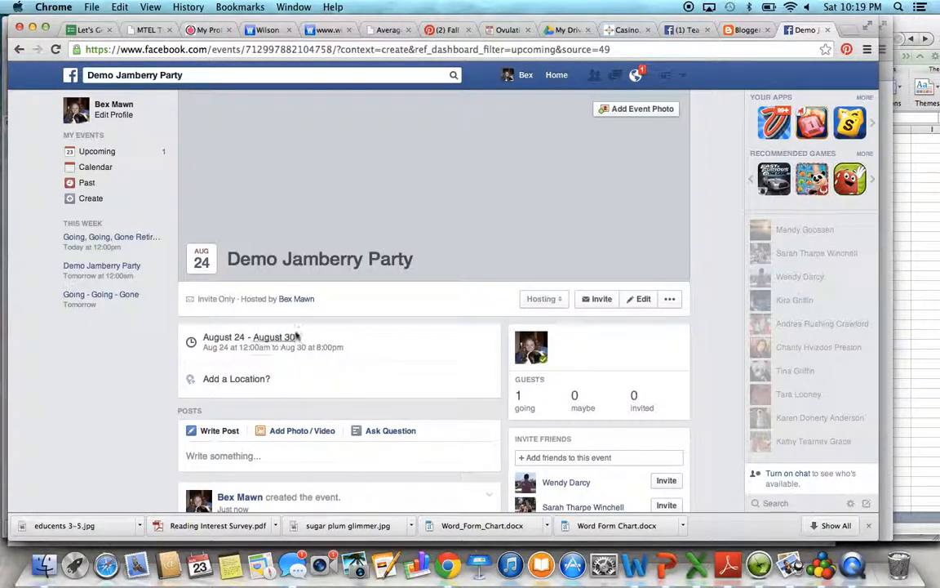
mouse_move(571, 218)
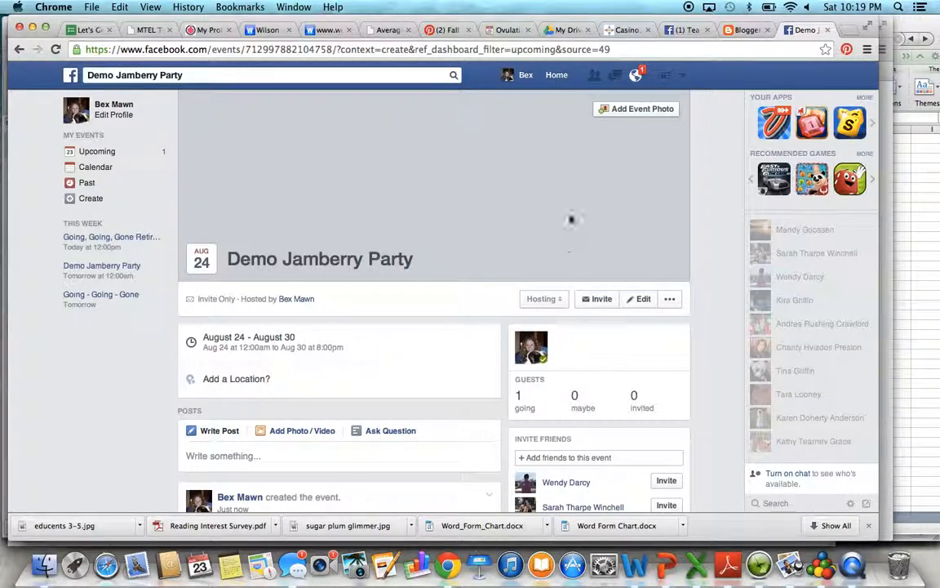